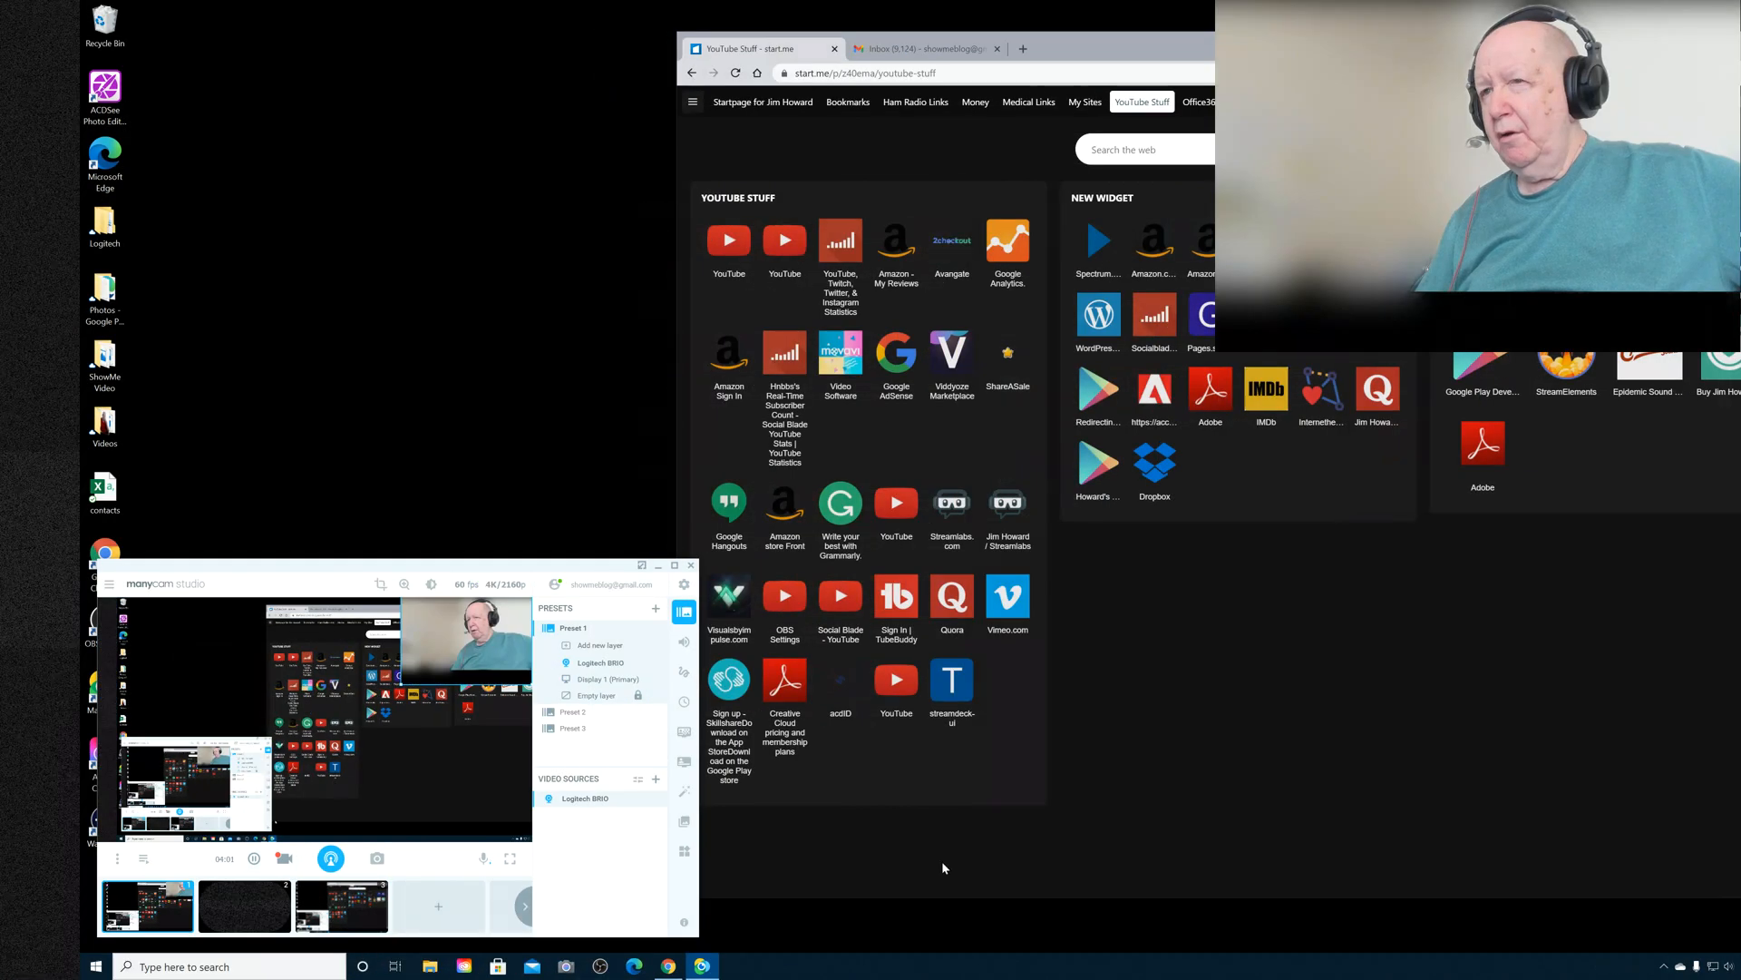
mouse_move(1116, 863)
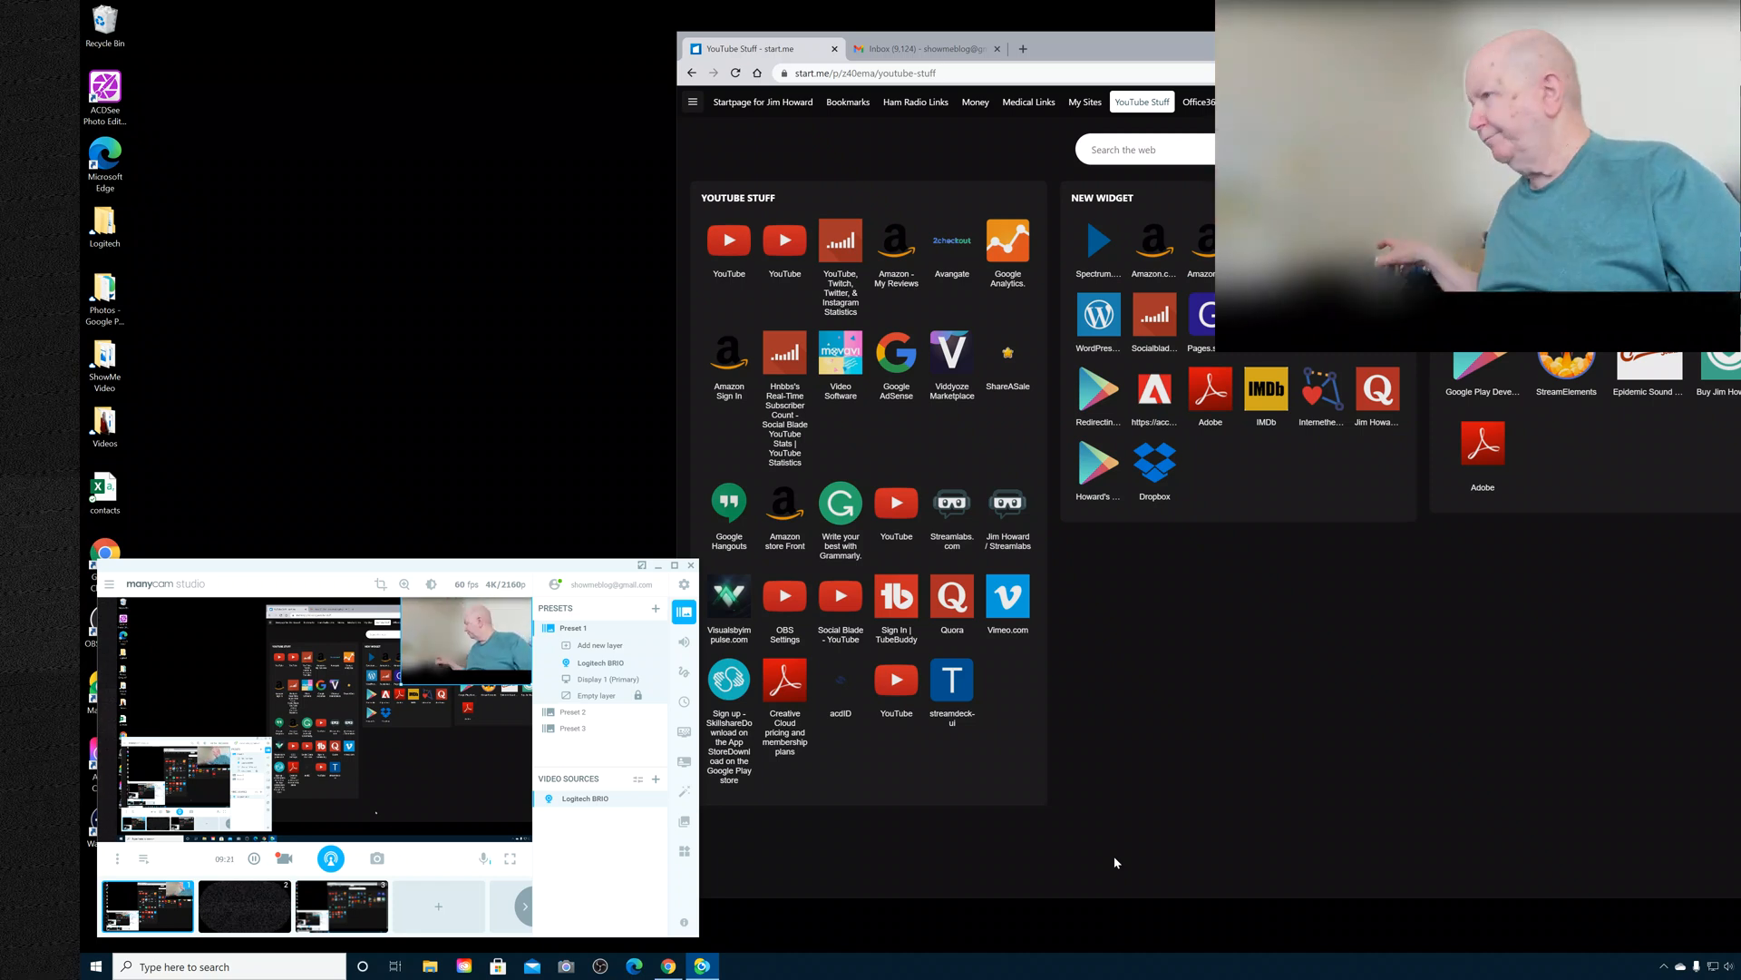
mouse_move(1021, 921)
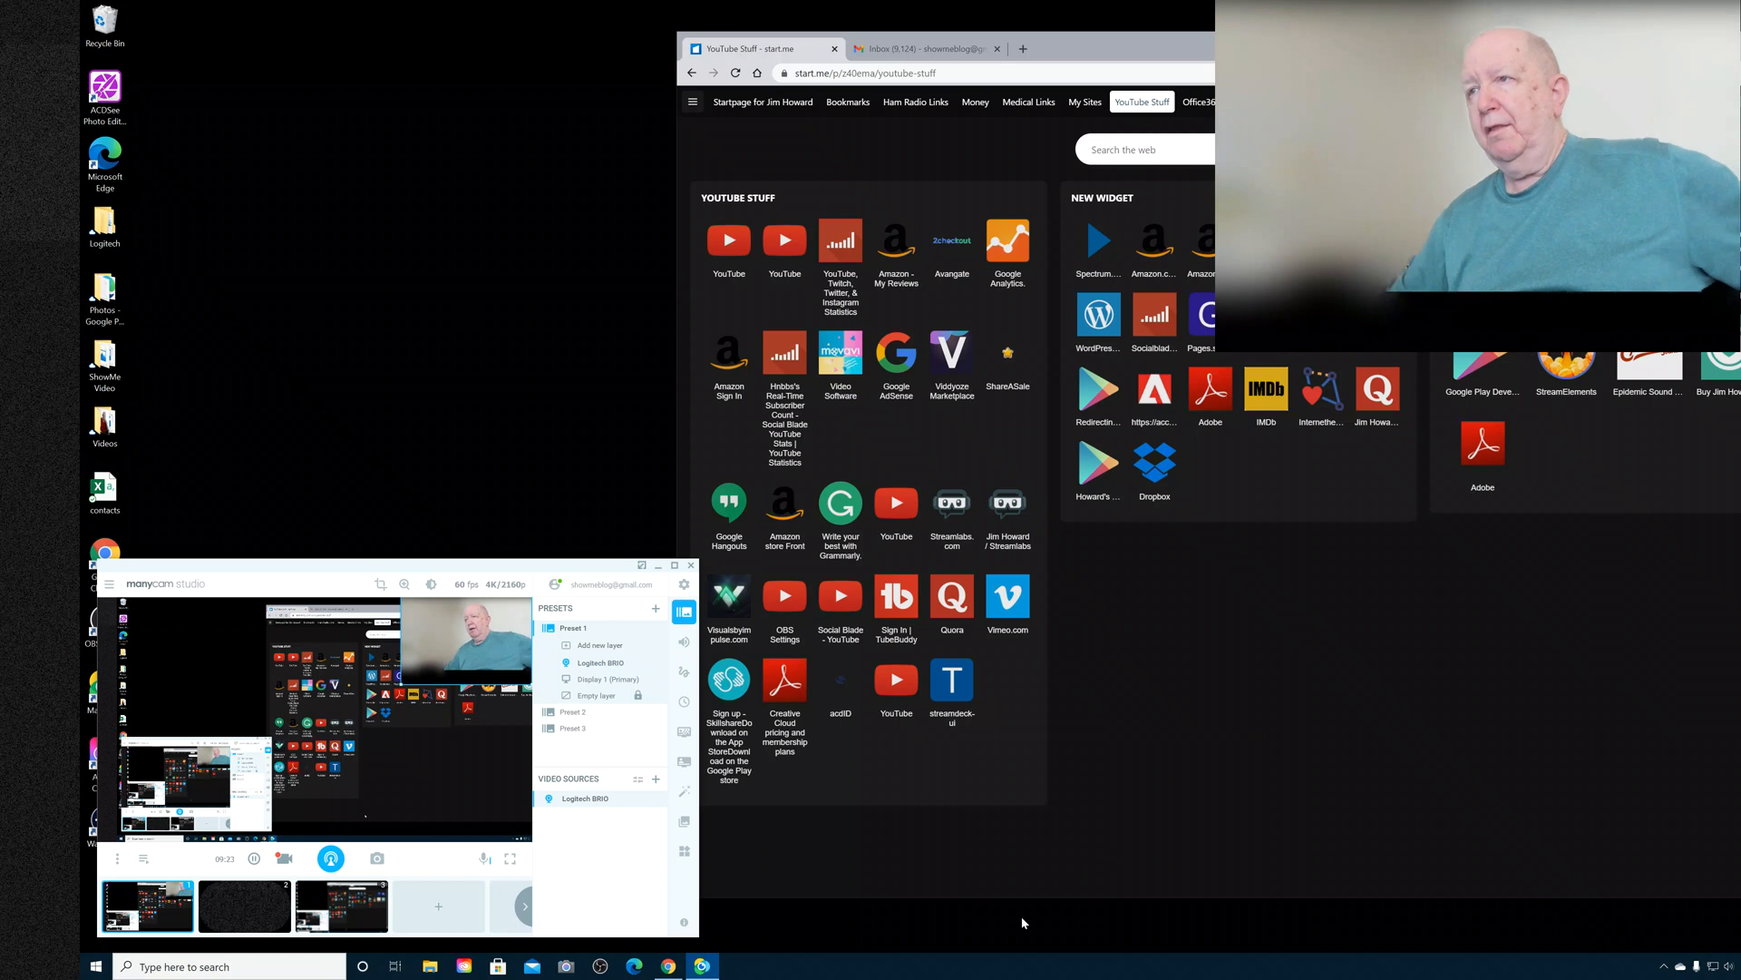